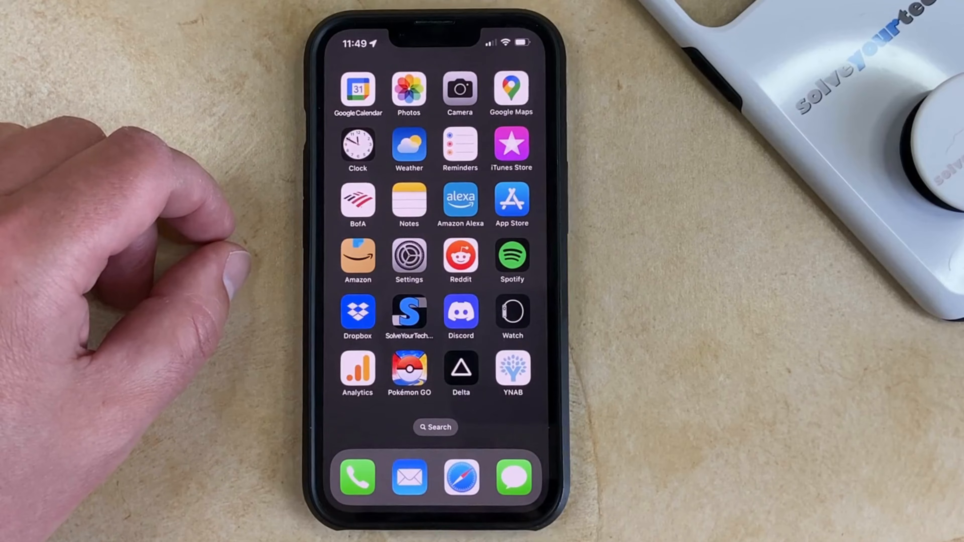
# Go from the home screen to the Sounds & Haptics page in Settings.
pyautogui.click(408, 255)
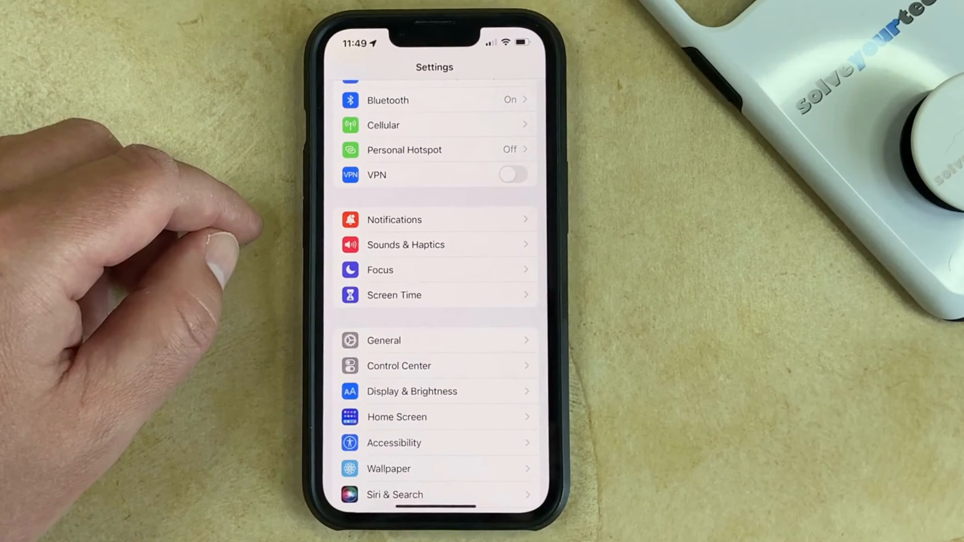
pyautogui.click(405, 244)
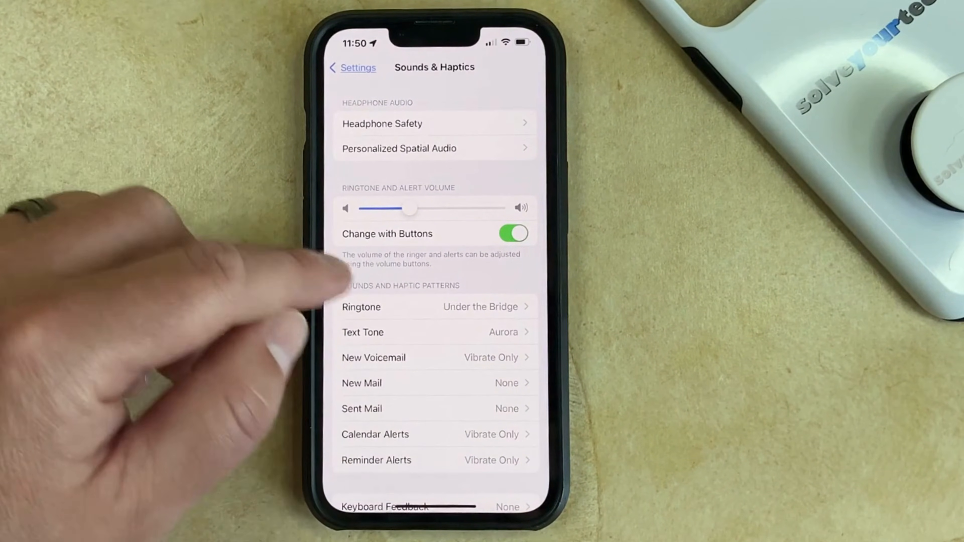
# Set the ringtone to Piano Riff from the Classic tones and return to the Ringtone list.
pyautogui.click(361, 307)
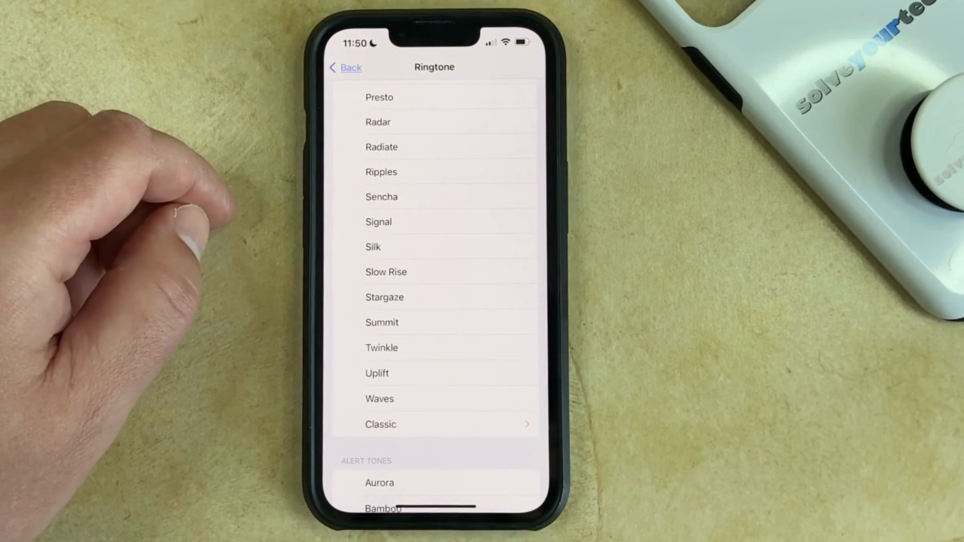
pyautogui.click(430, 425)
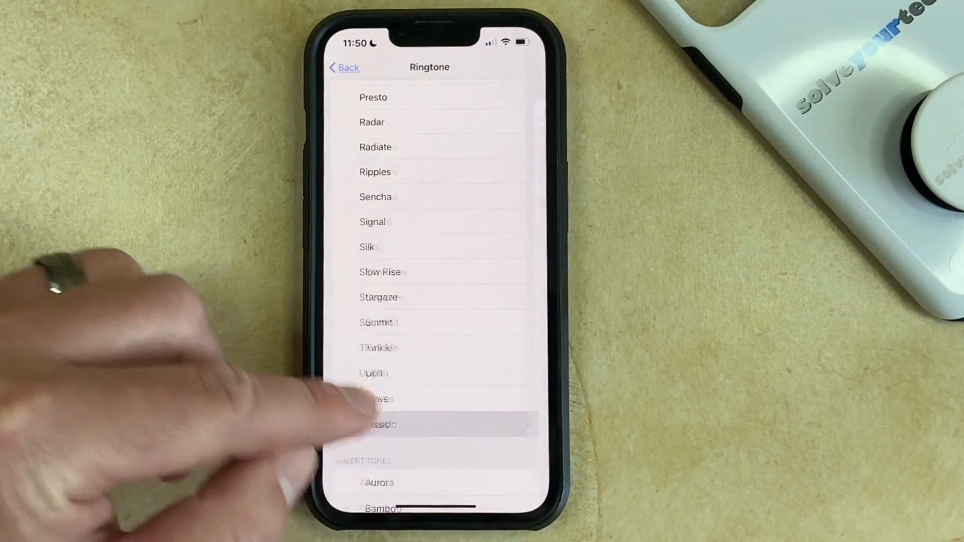
pyautogui.click(380, 424)
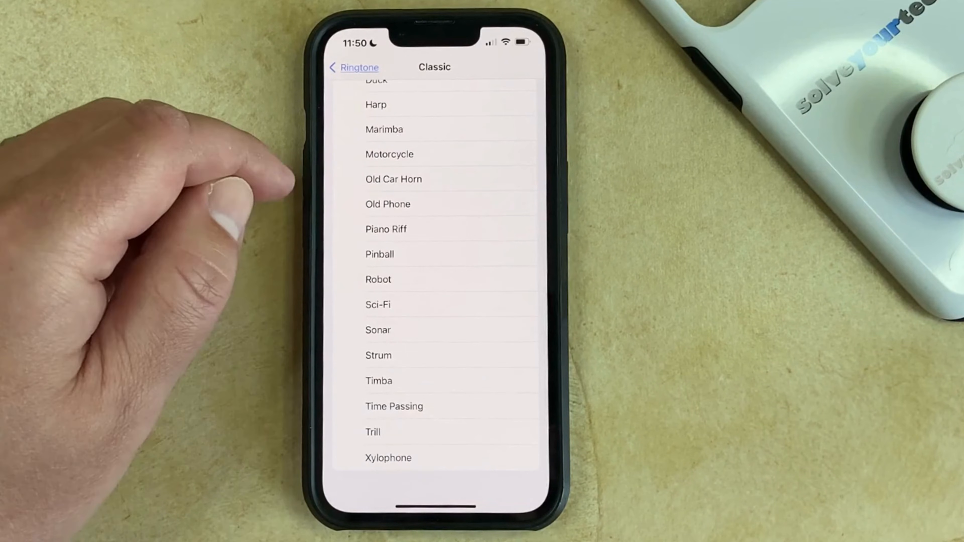
pyautogui.click(386, 229)
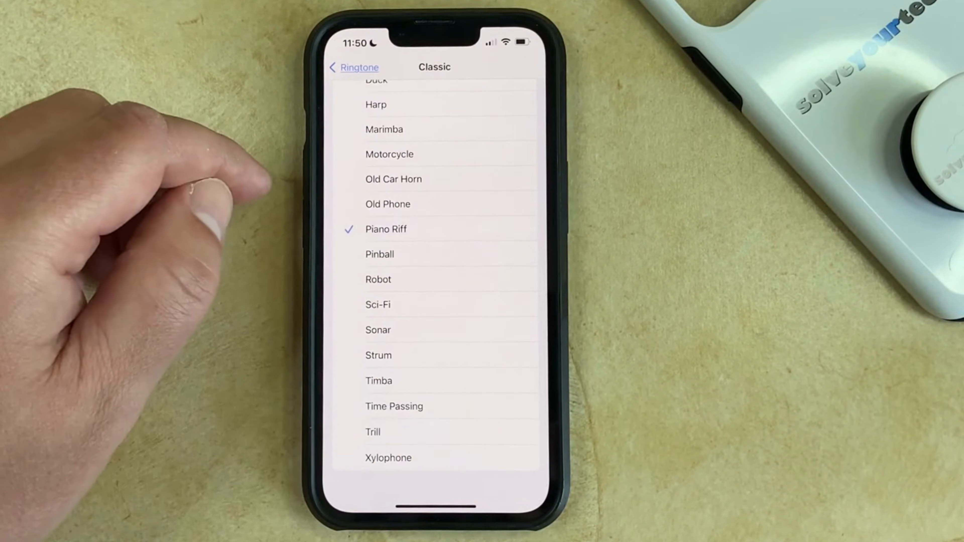
pyautogui.click(354, 67)
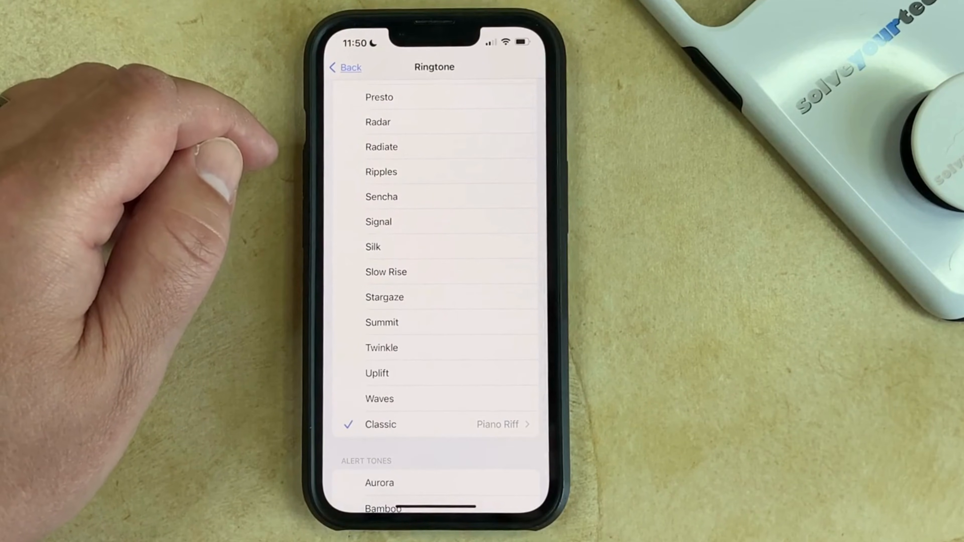
pyautogui.scroll(-3)
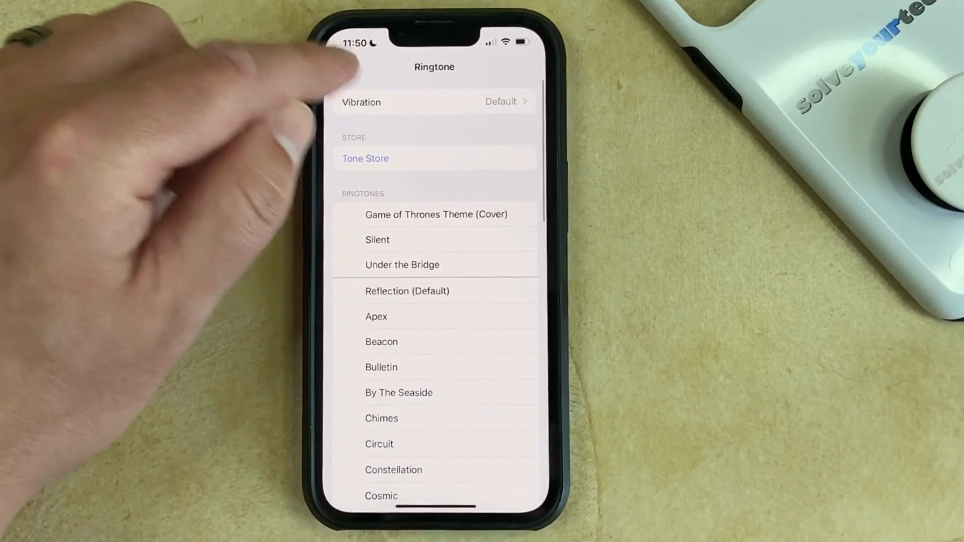
# Navigate to Notifications > Phone > Sounds to see the notification tone list.
pyautogui.click(344, 66)
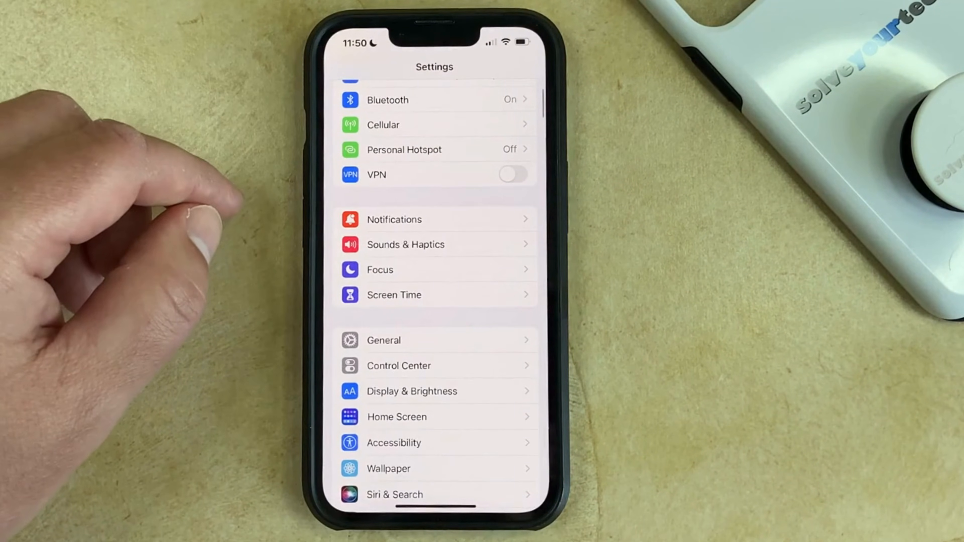
pyautogui.click(393, 219)
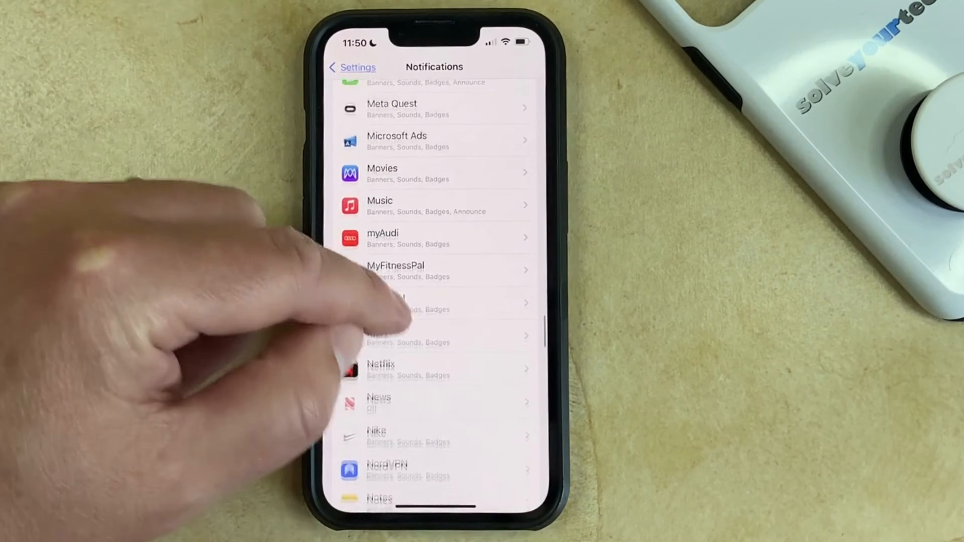
pyautogui.scroll(-3)
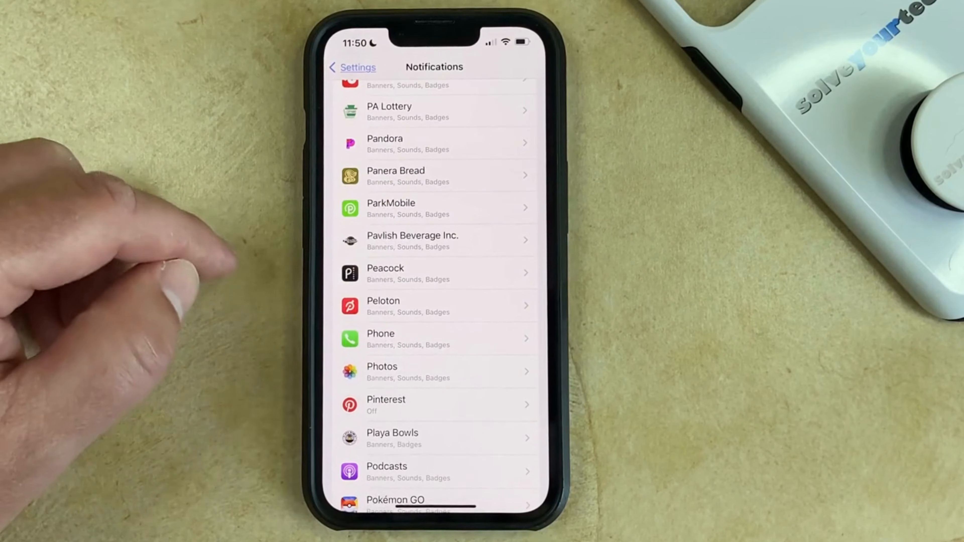
pyautogui.click(433, 339)
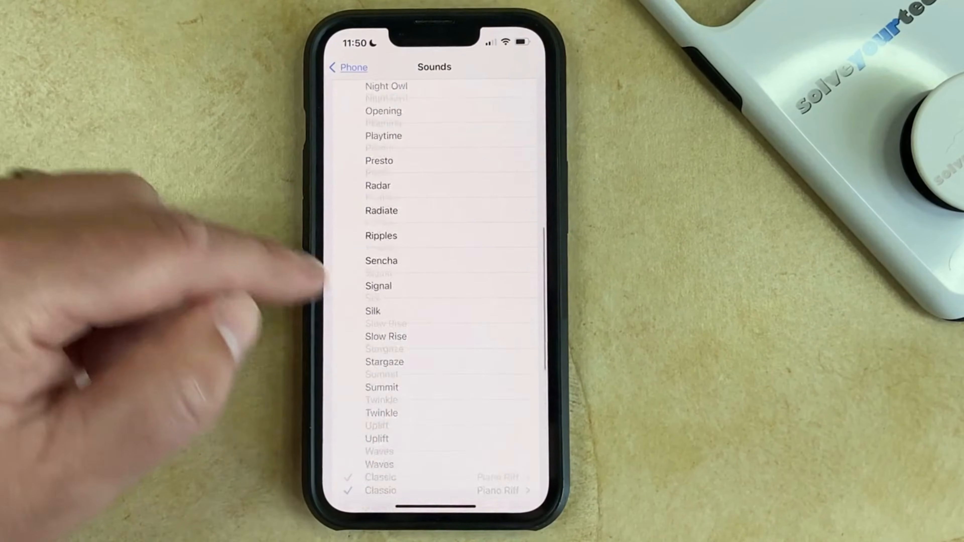
# Choose Night Owl as the Phone notification sound and return to Phone settings.
pyautogui.scroll(-3)
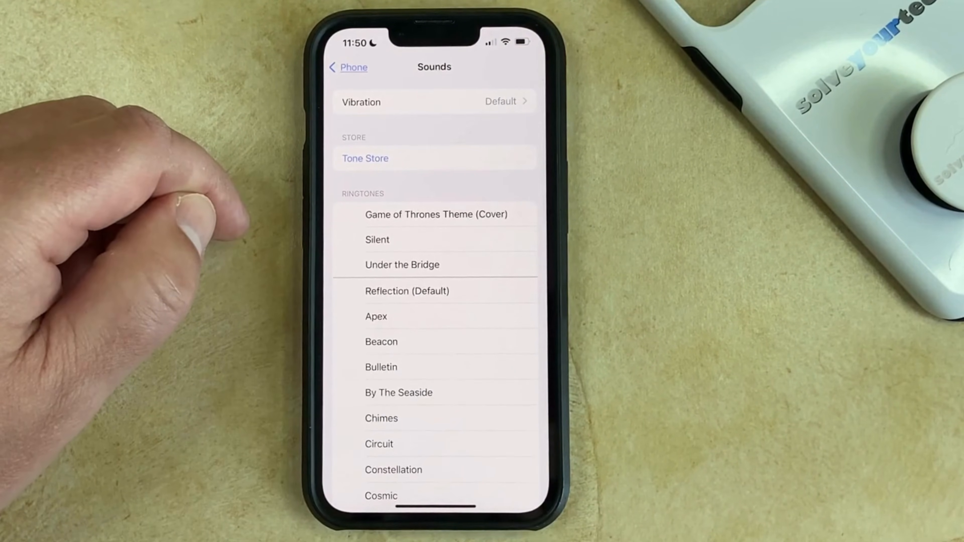
pyautogui.scroll(-3)
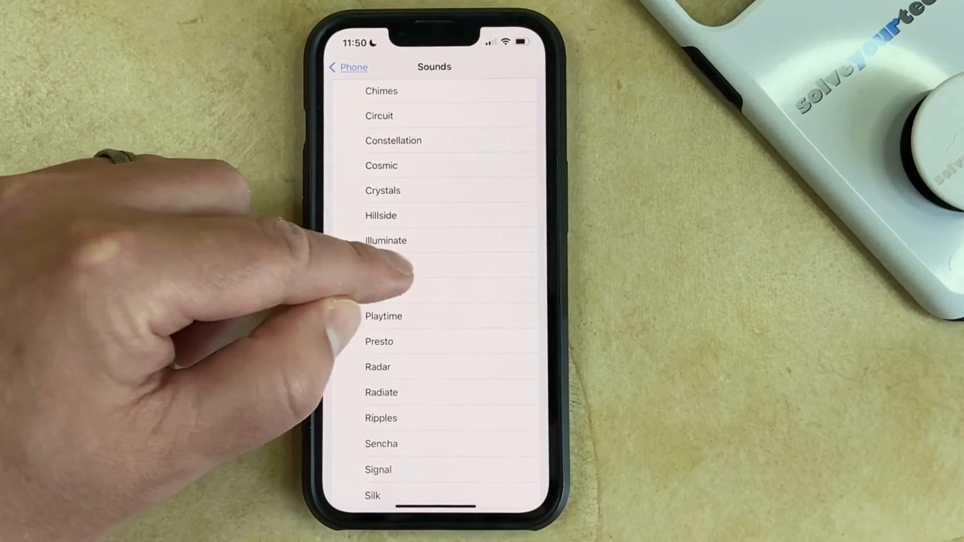
pyautogui.click(387, 265)
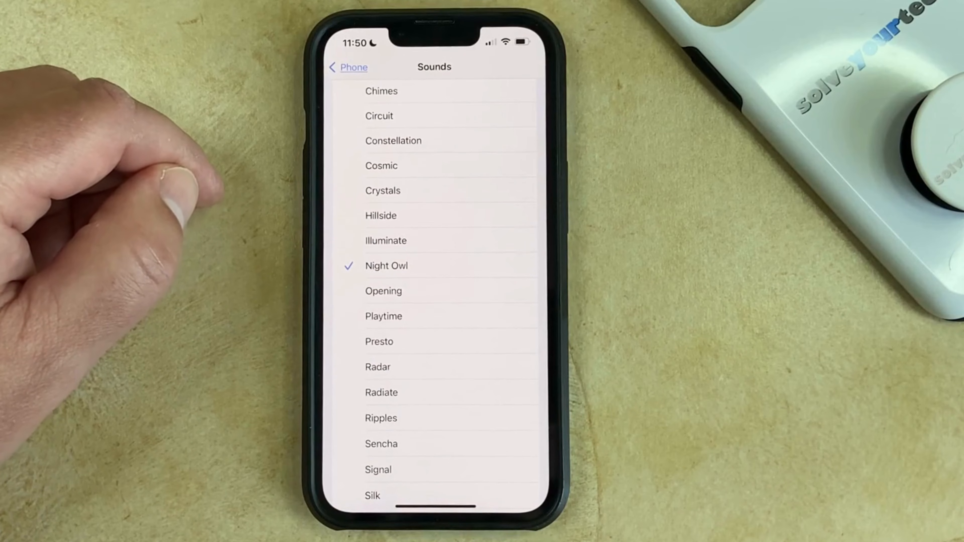
pyautogui.click(347, 66)
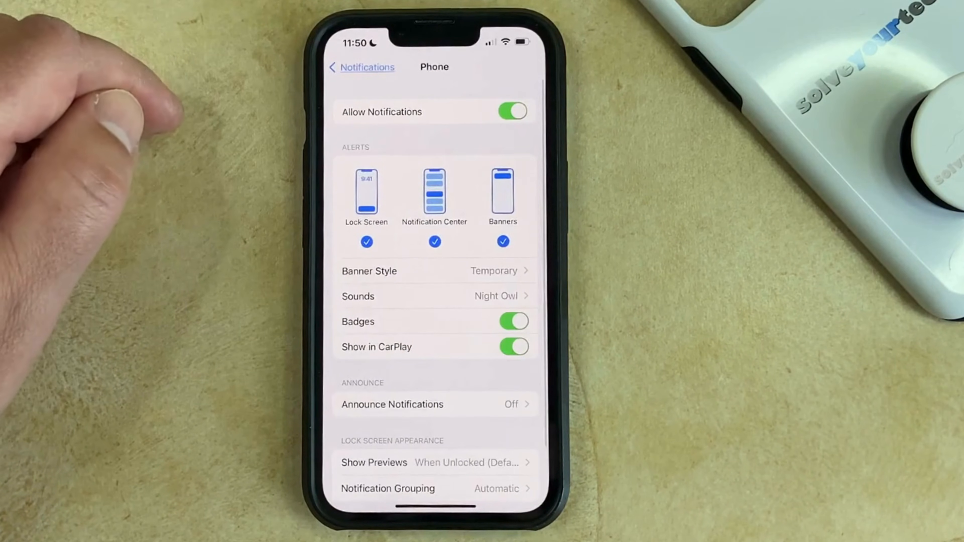